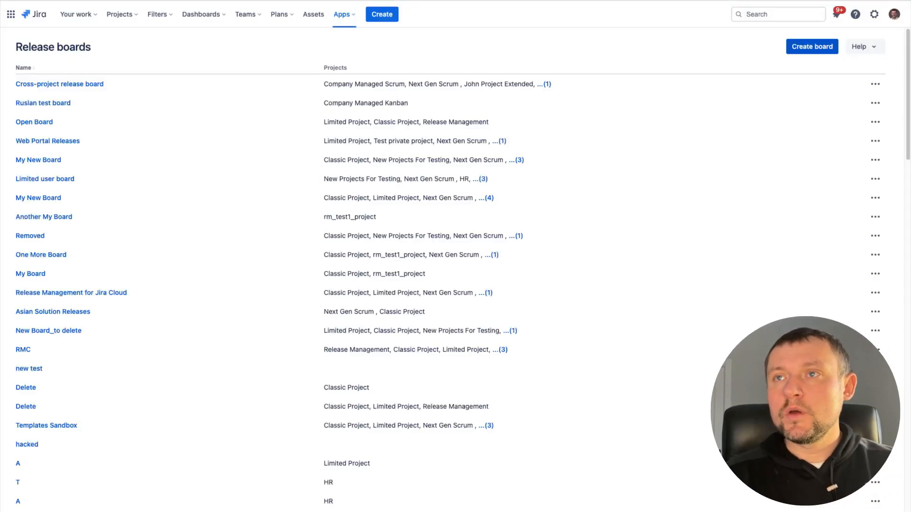
pyautogui.moveTo(542, 99)
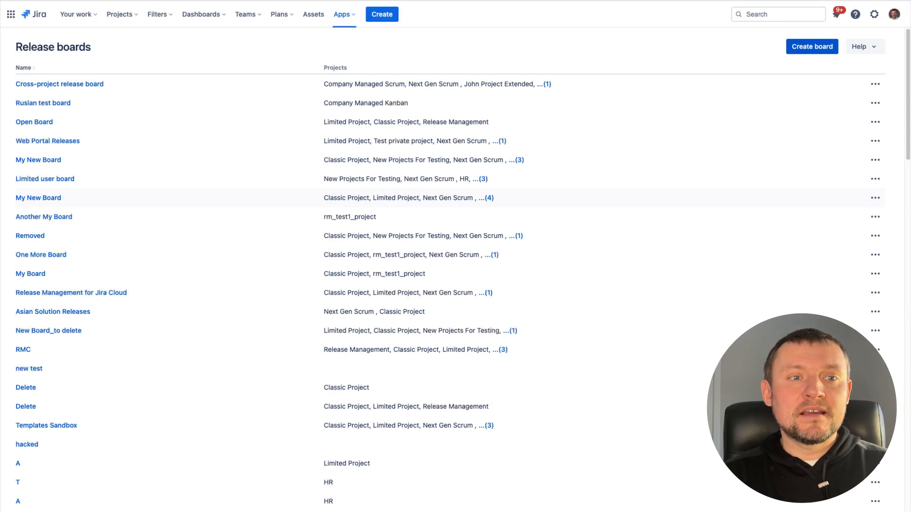
pyautogui.moveTo(773, 99)
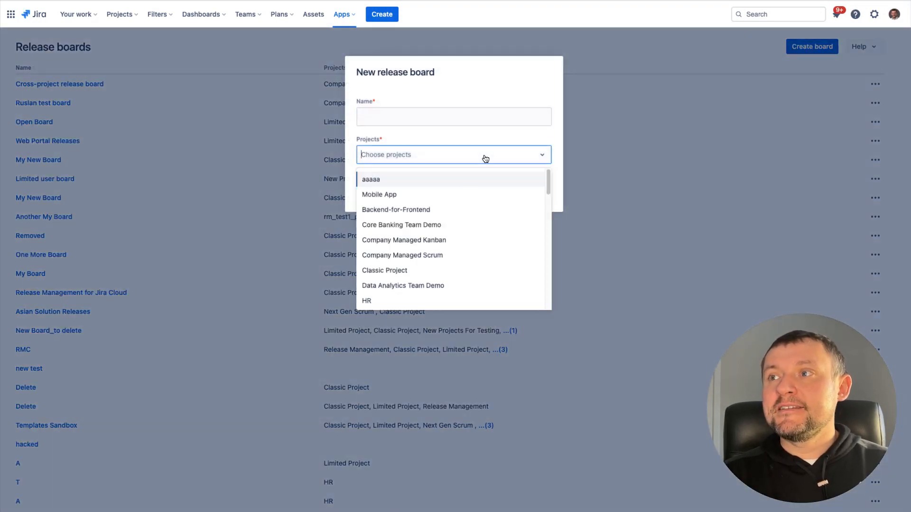
# Step: Add Backend-for-Frontend and Core Banking Team Demo projects, then close the new board form without creating it
pyautogui.click(396, 210)
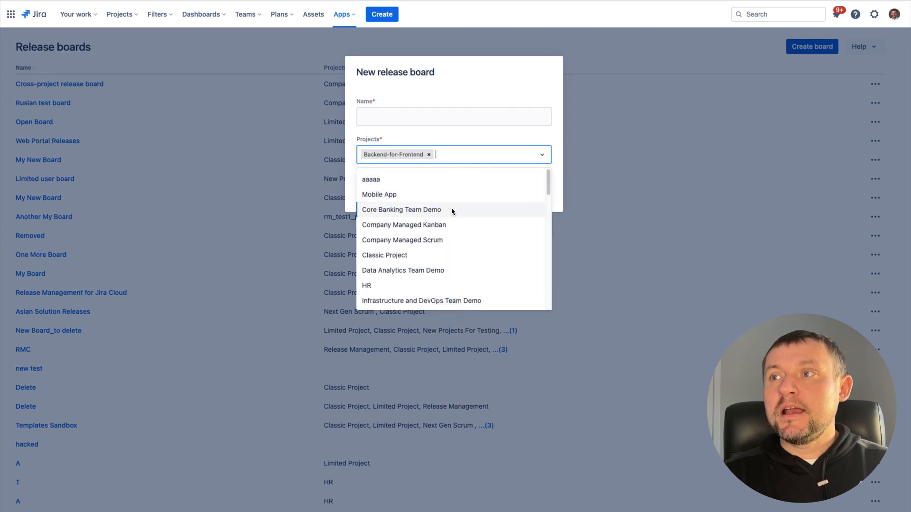
pyautogui.click(400, 209)
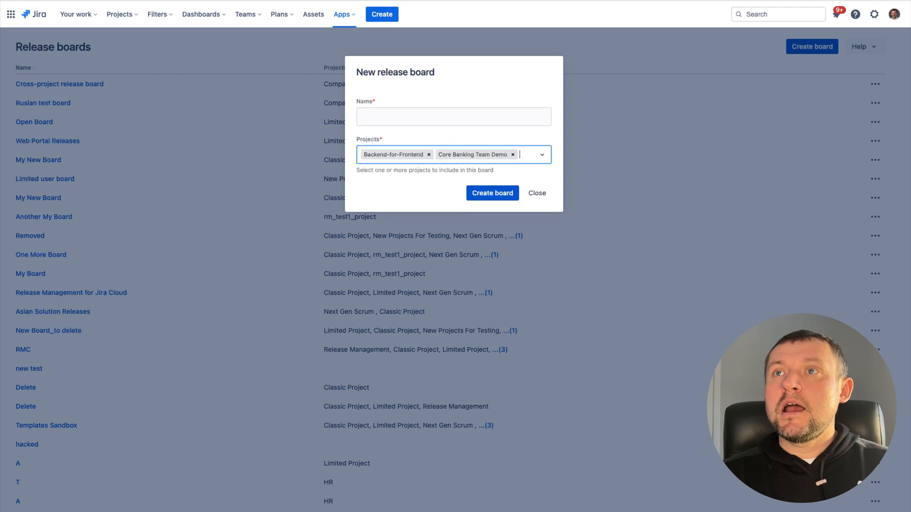
pyautogui.click(536, 193)
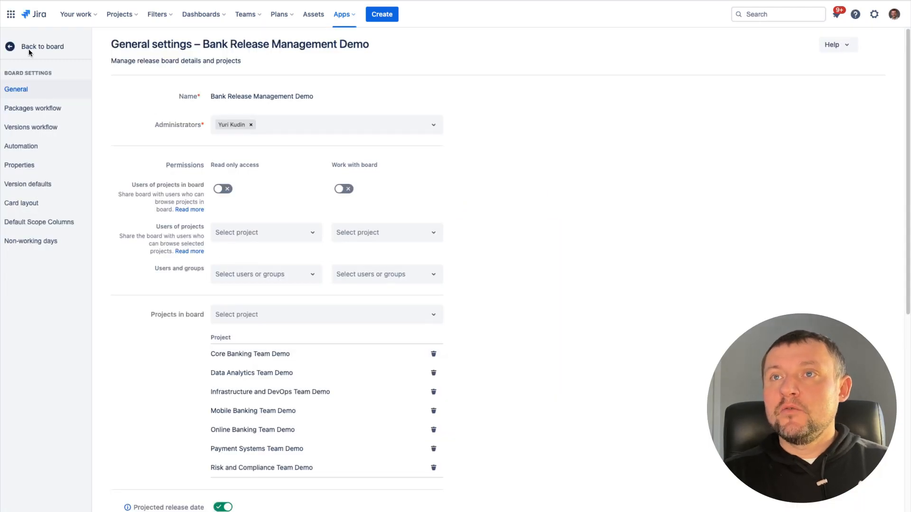
# Step: Leave board settings and view the Bank Release Management Demo board's release cards across stages
pyautogui.click(43, 47)
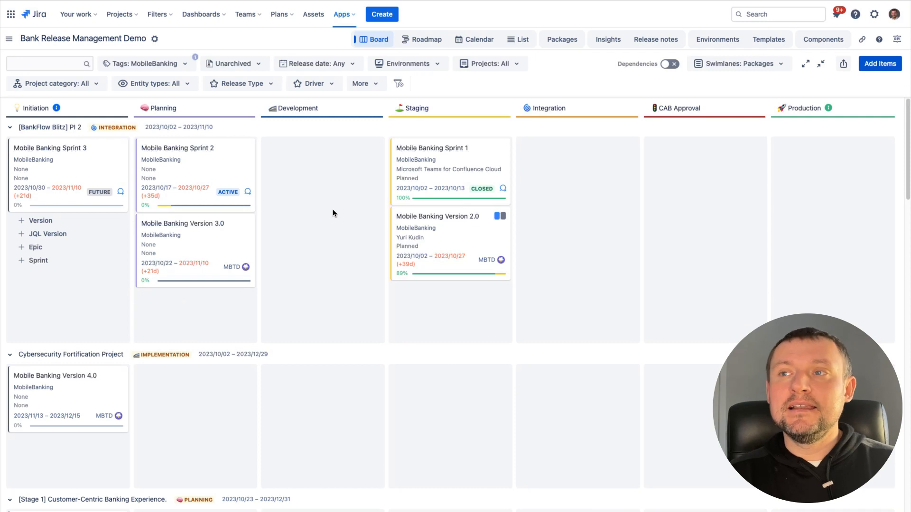
pyautogui.moveTo(280, 186)
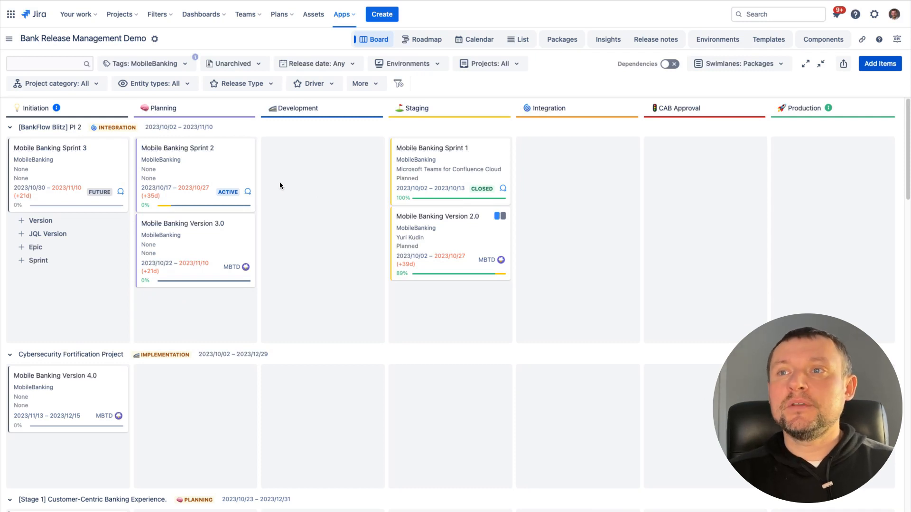
pyautogui.moveTo(278, 284)
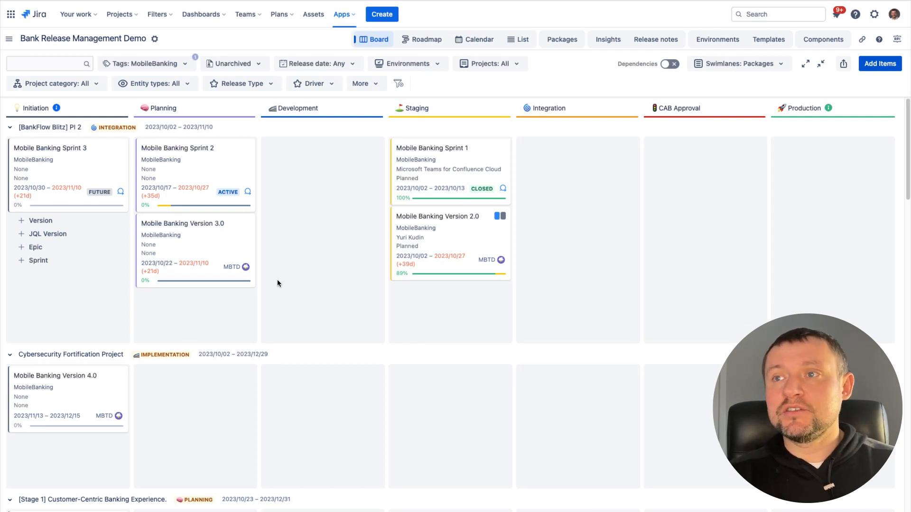
pyautogui.scroll(-3)
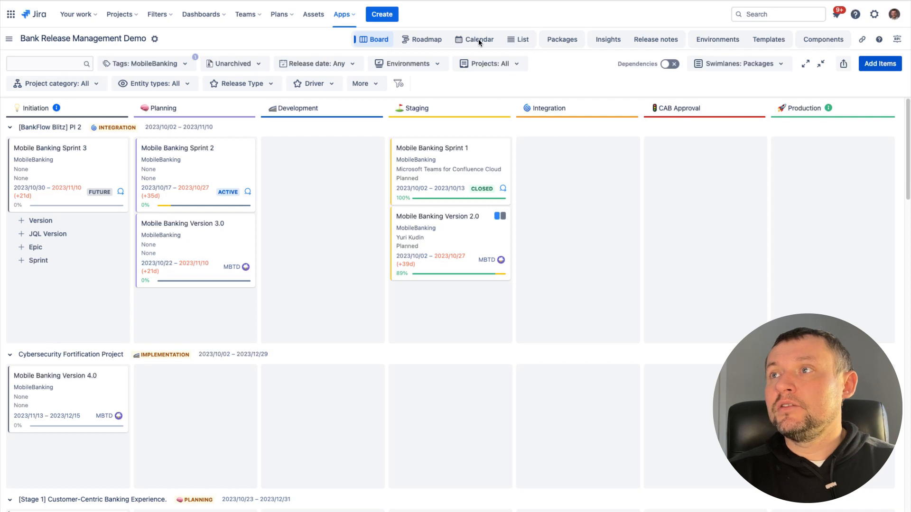
pyautogui.click(474, 39)
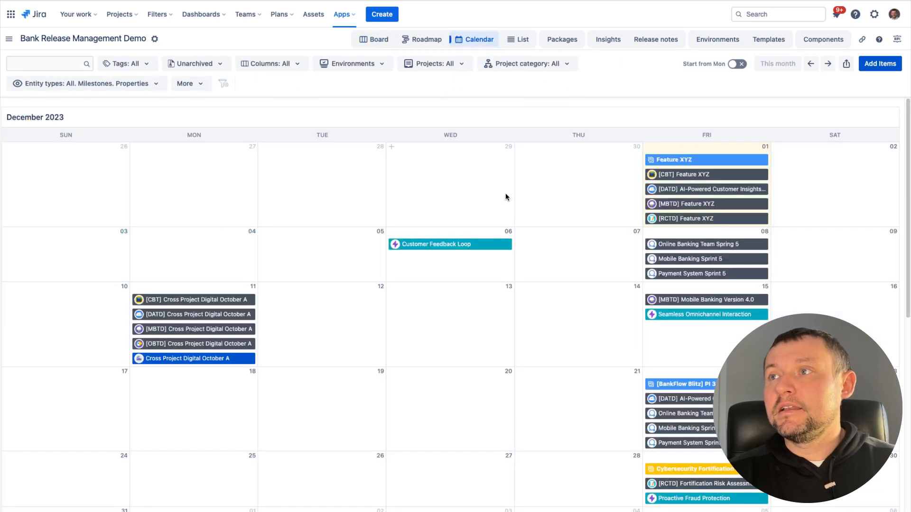
pyautogui.click(810, 64)
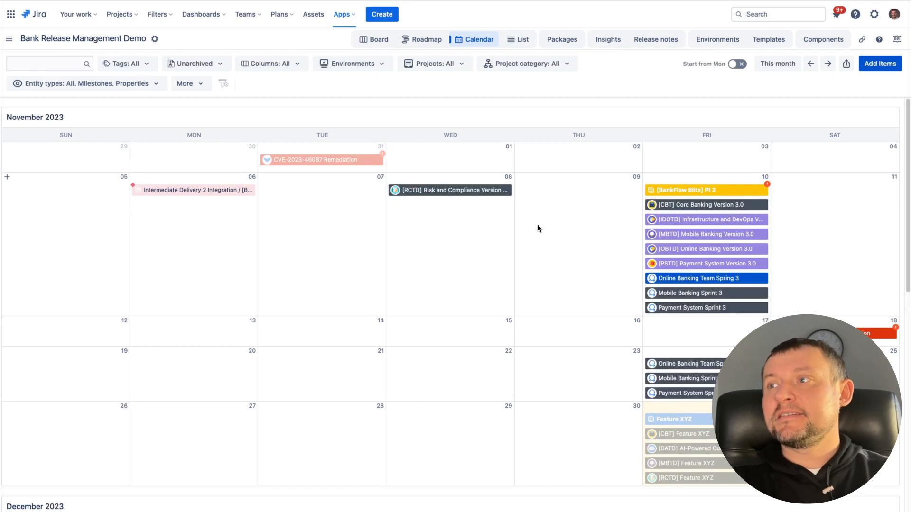
pyautogui.moveTo(192, 196)
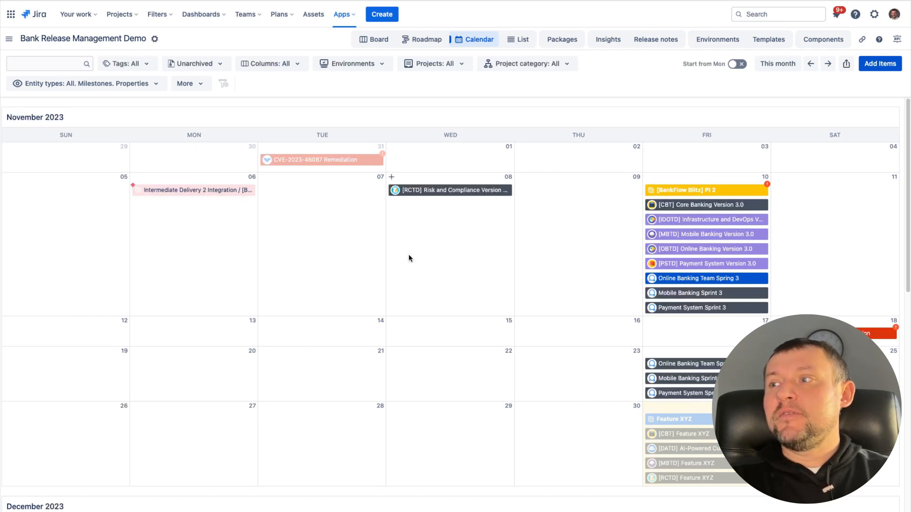
pyautogui.moveTo(705, 211)
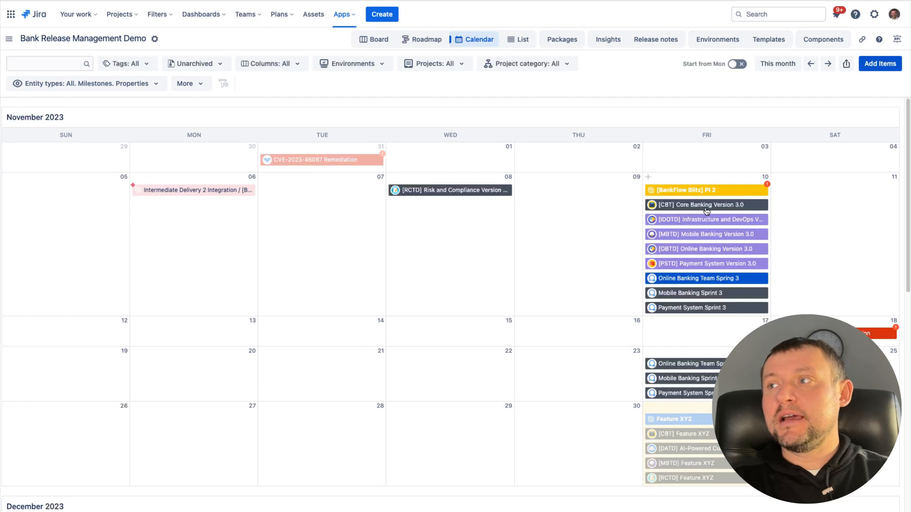
pyautogui.moveTo(768, 187)
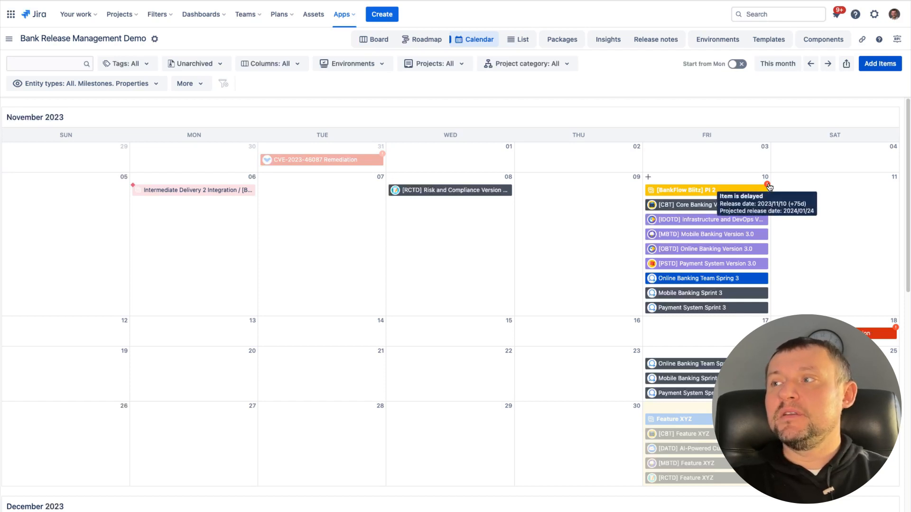
pyautogui.moveTo(407, 97)
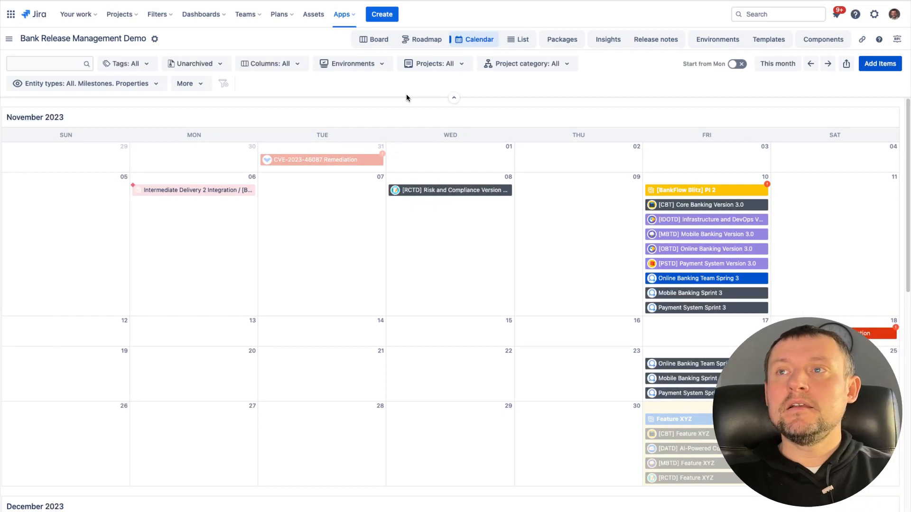
pyautogui.moveTo(400, 99)
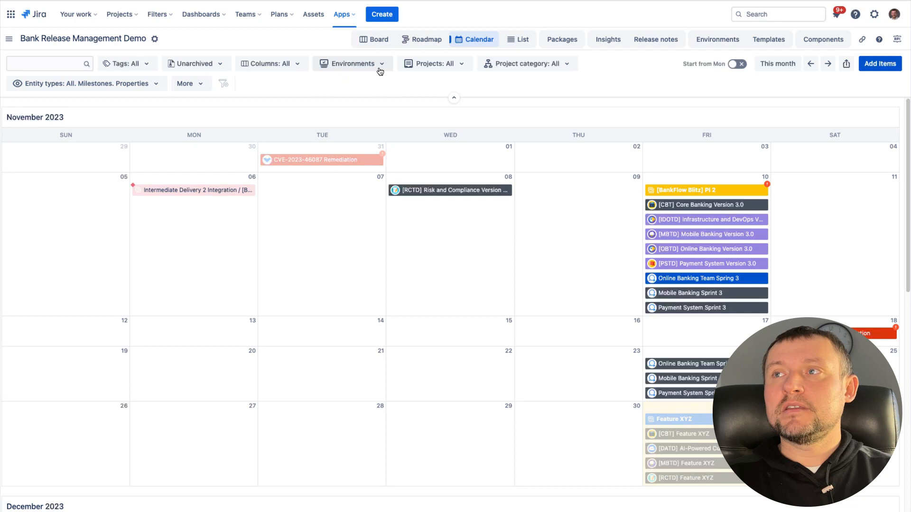
pyautogui.moveTo(321, 85)
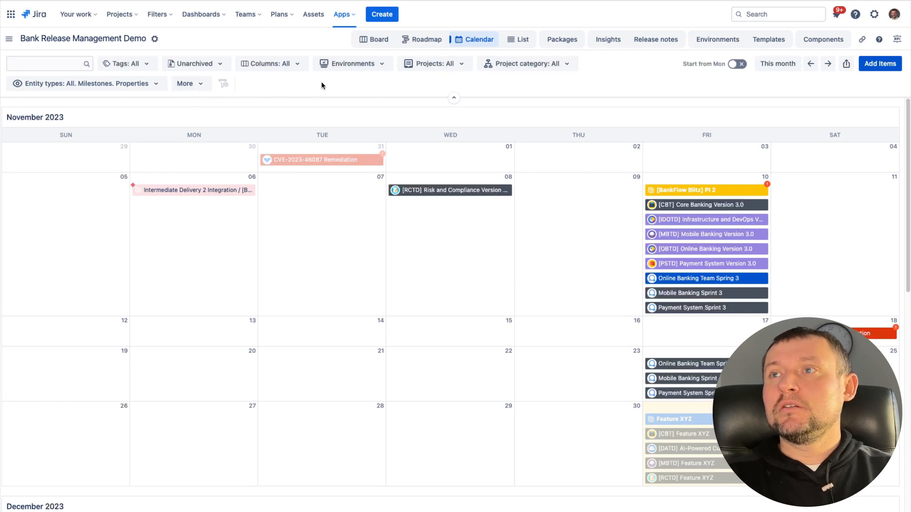
pyautogui.click(185, 83)
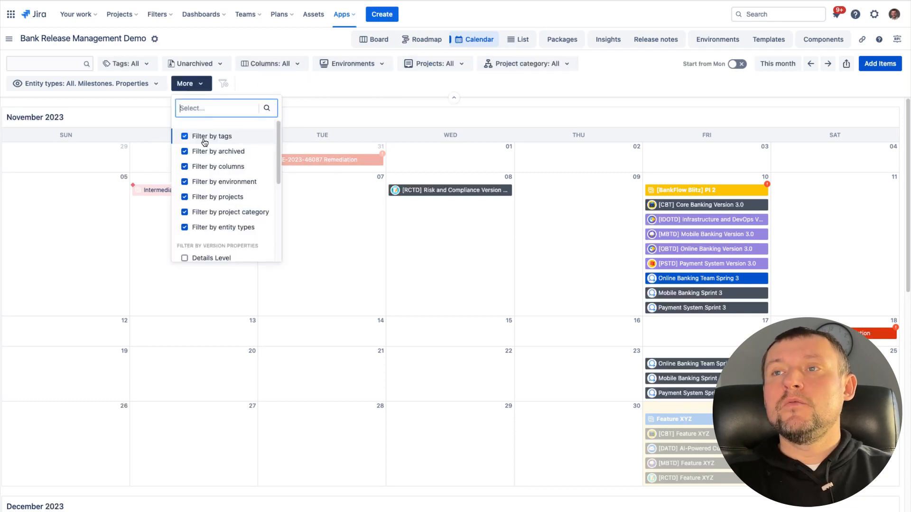
pyautogui.scroll(-3)
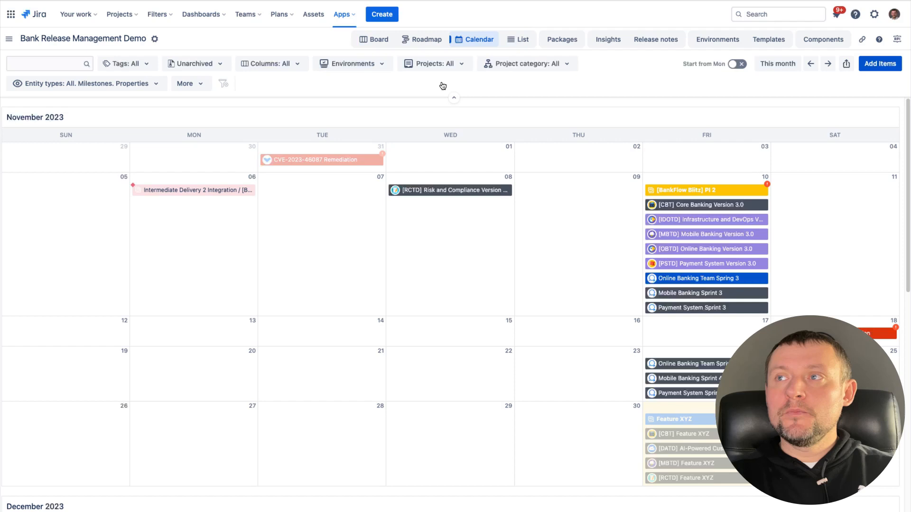
# Step: Filter the calendar to the Online Banking Team Demo project and reveal its permanent export link
pyautogui.click(435, 64)
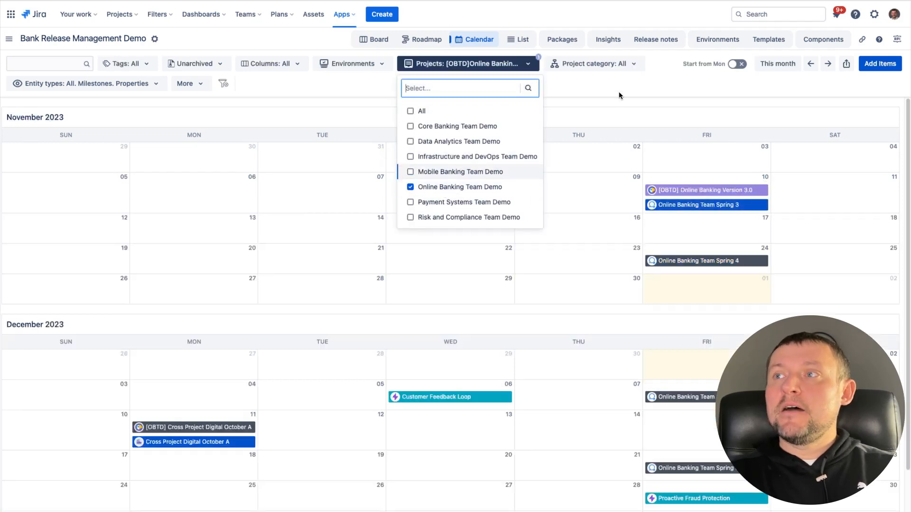
pyautogui.click(845, 64)
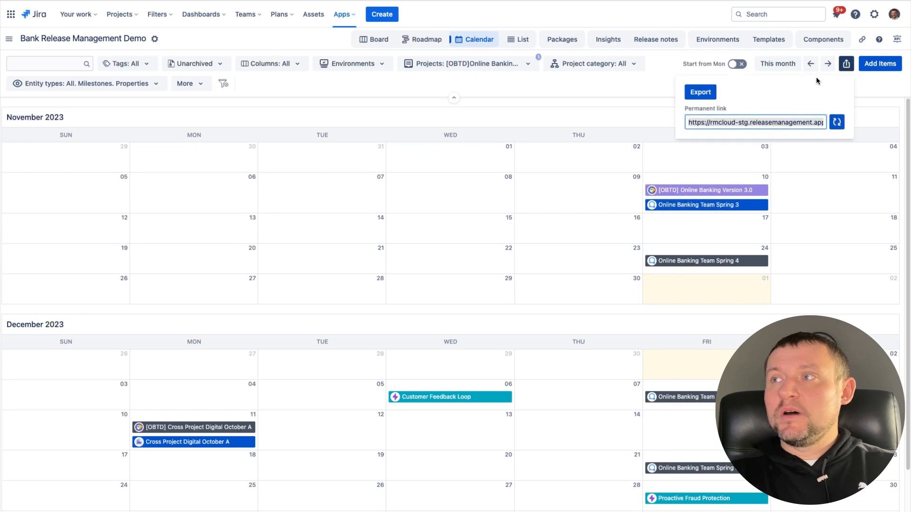
pyautogui.moveTo(765, 91)
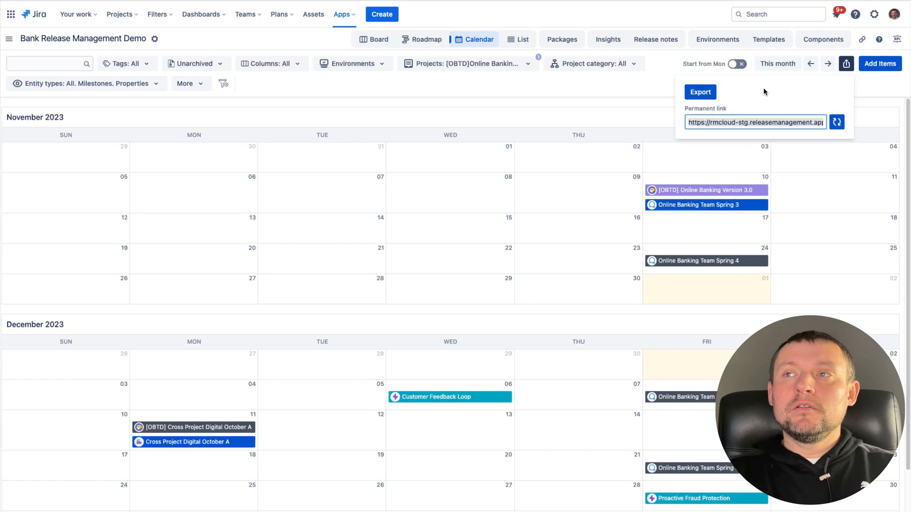
pyautogui.moveTo(661, 112)
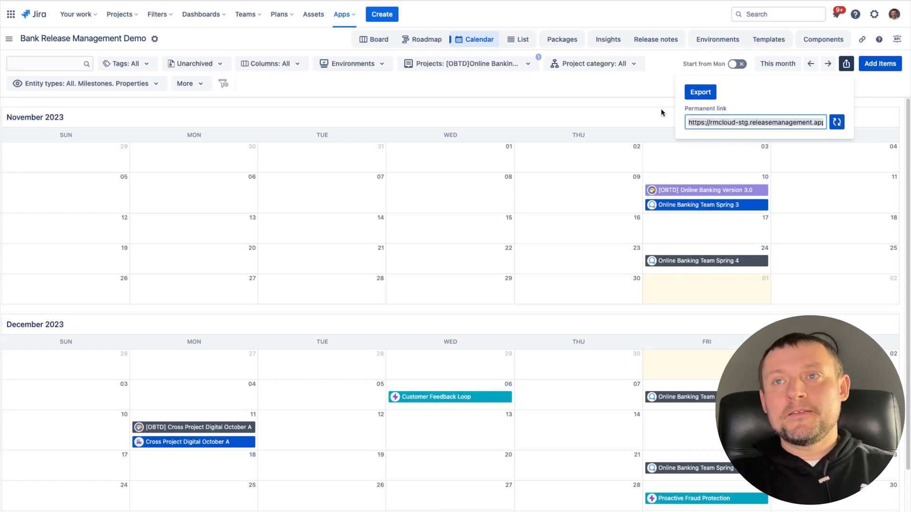
pyautogui.moveTo(240, 9)
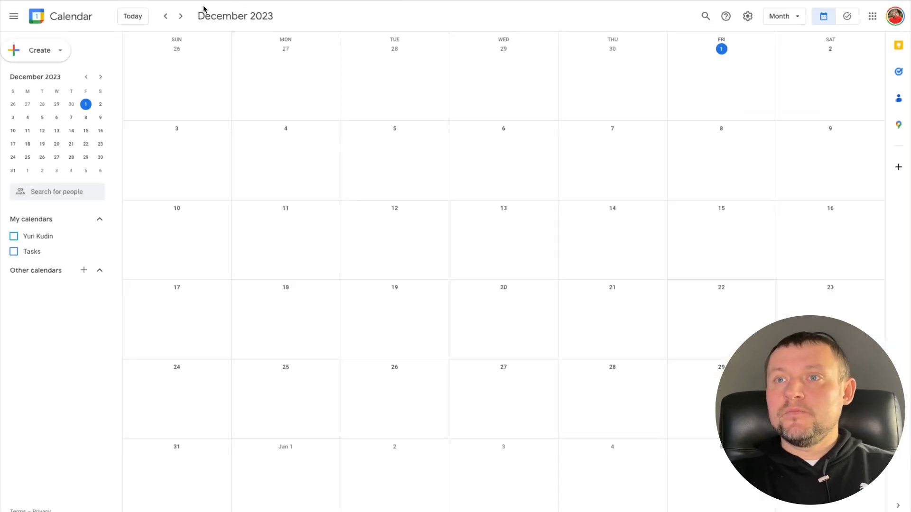
# Step: Subscribe to the release calendar in Google Calendar via Other calendars > From URL with the pasted permanent link
pyautogui.click(84, 271)
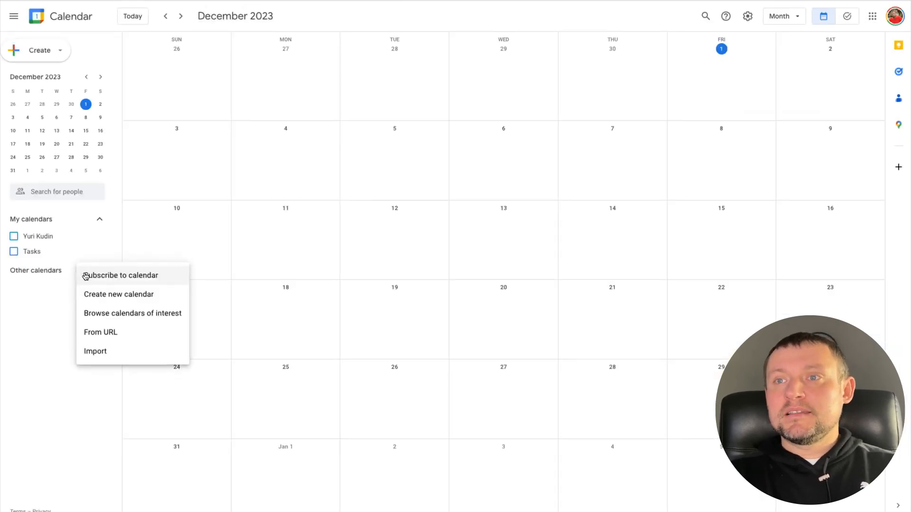
pyautogui.click(101, 332)
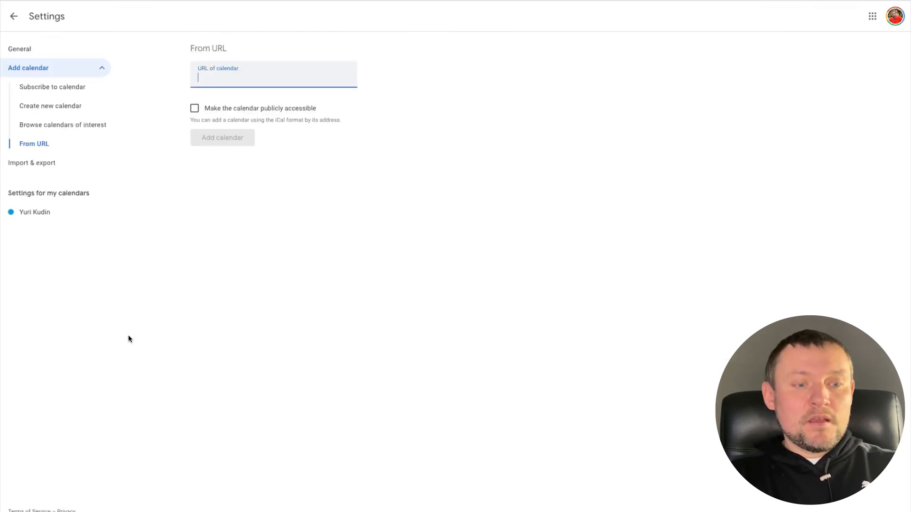
pyautogui.write('fd0148fa9cb0f9bfdaa61cdaa8677820b2d04')
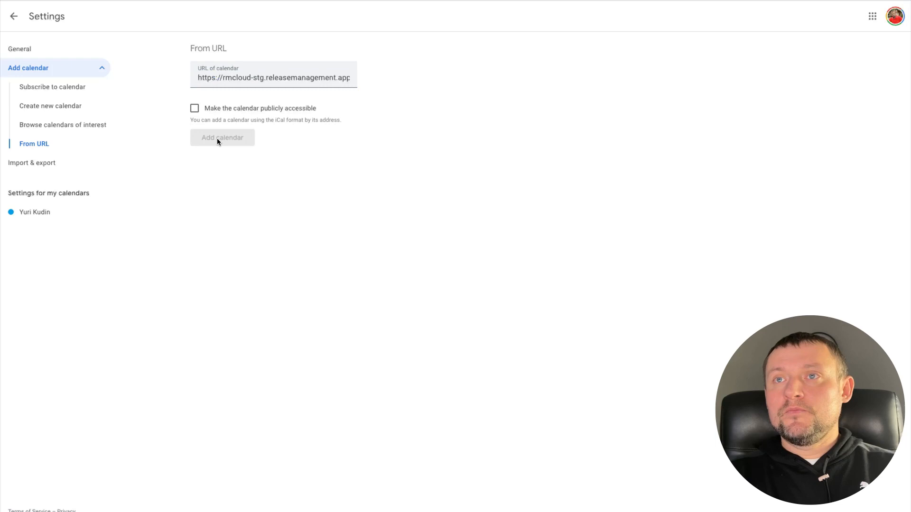
pyautogui.click(222, 138)
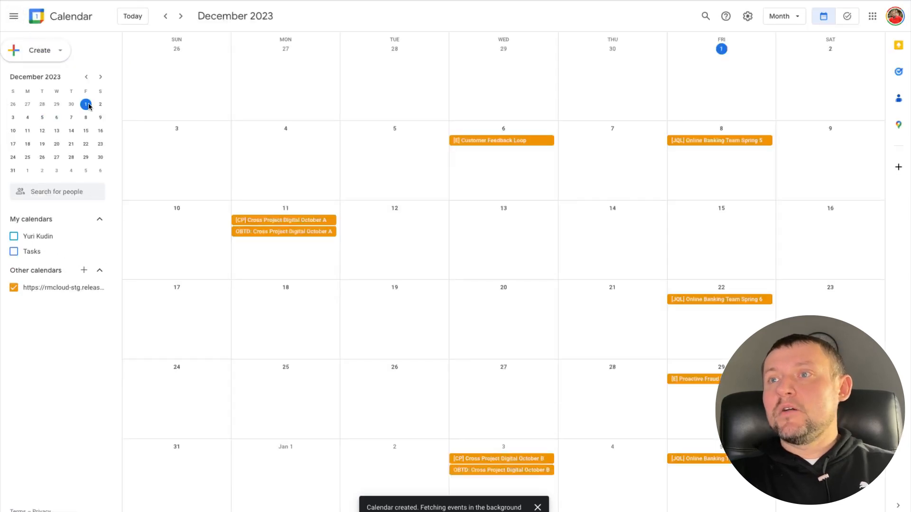
pyautogui.moveTo(247, 192)
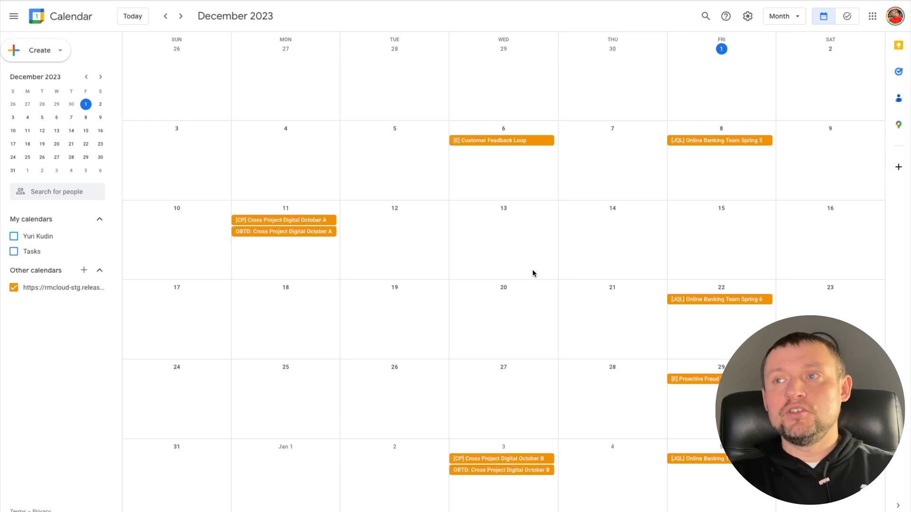
pyautogui.moveTo(290, 236)
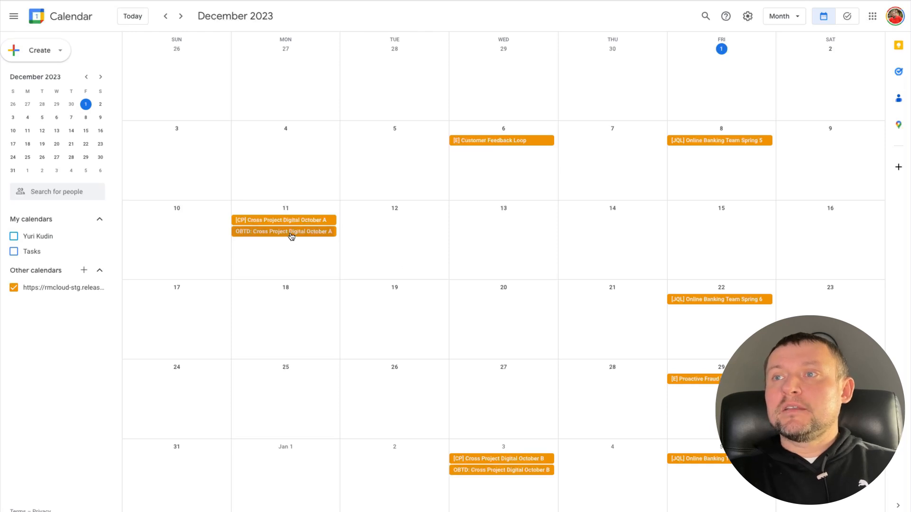
# Step: View the OBTD: Cross Project Digital October A event and follow its link to the release details in Jira
pyautogui.click(283, 232)
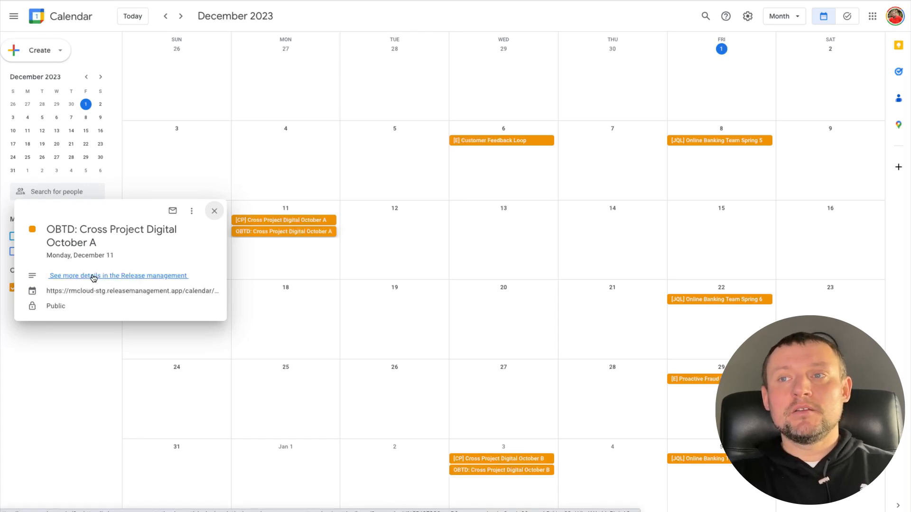
pyautogui.click(118, 276)
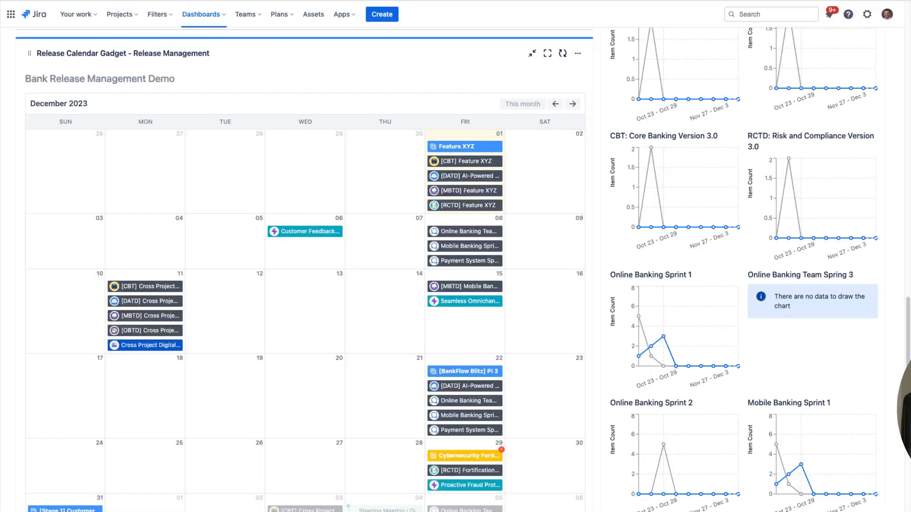